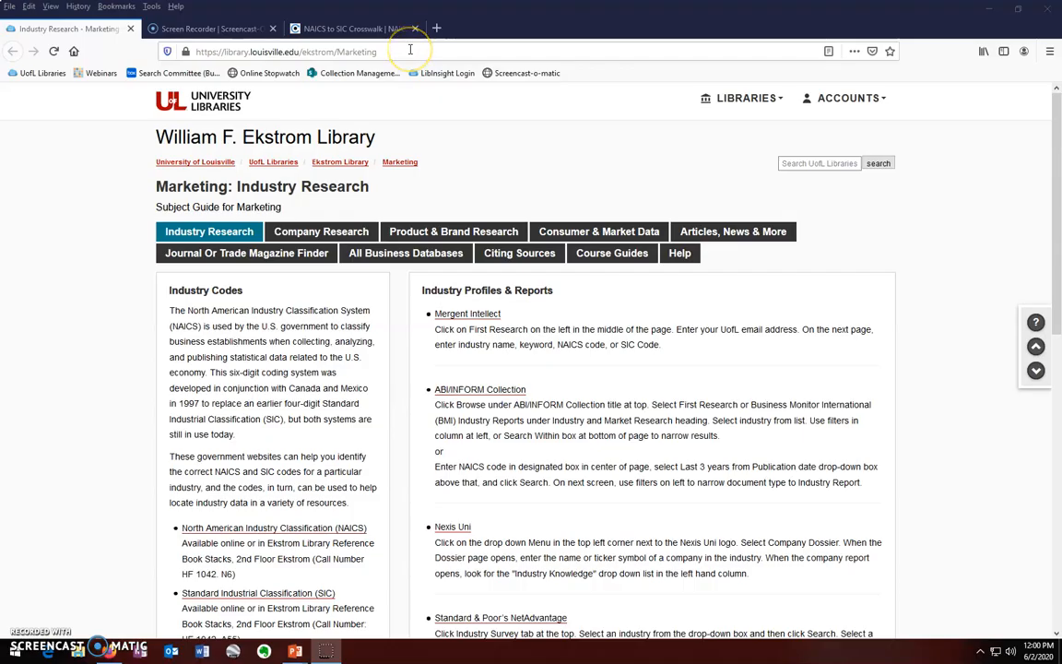
Reach the Census North American Industry Classification (NAICS) site from the library guide.
{"action": "left_click", "coordinate": [409, 51]}
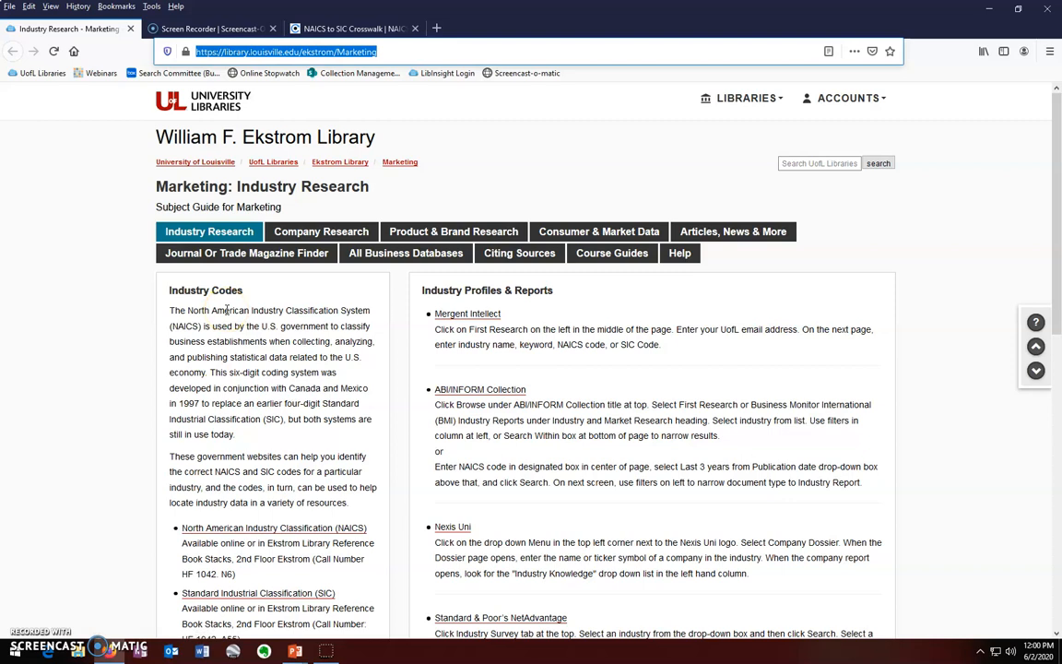
{"action": "scroll", "scroll_direction": "down", "scroll_amount": 3}
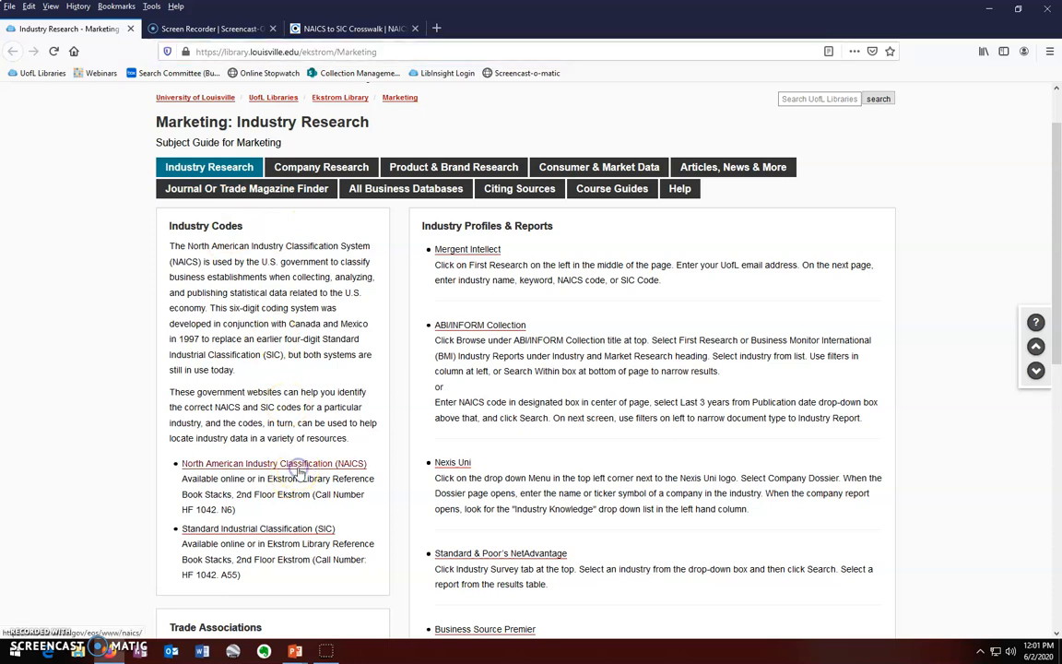
{"action": "left_click", "coordinate": [272, 463]}
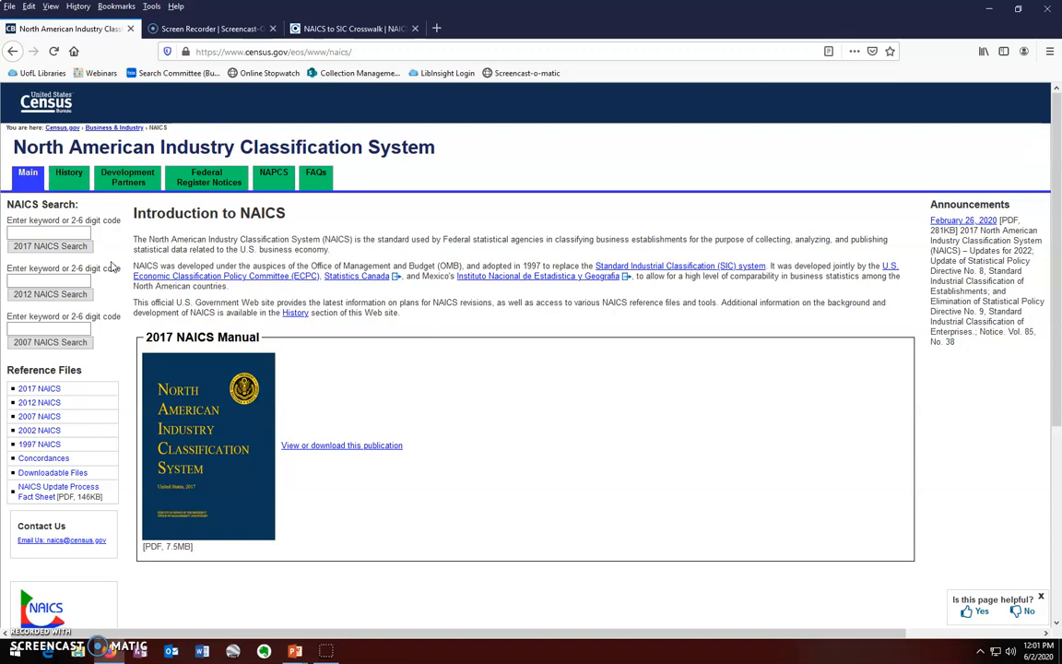
Run a 2017 NAICS keyword search for "deodorant".
{"action": "left_click", "coordinate": [48, 230]}
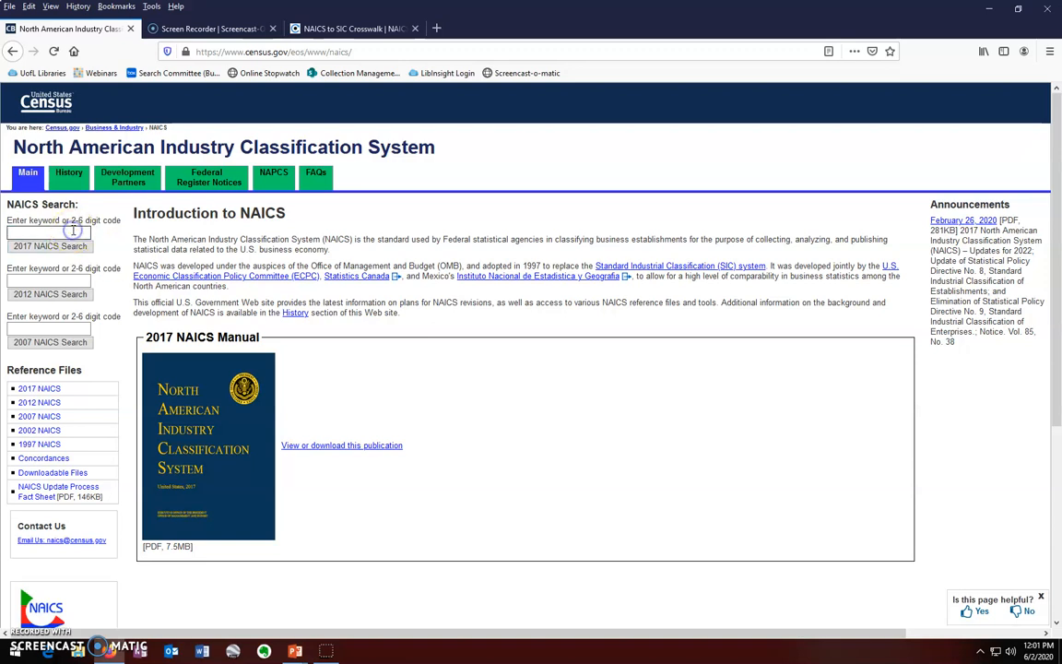
{"action": "type", "text": "deodora"}
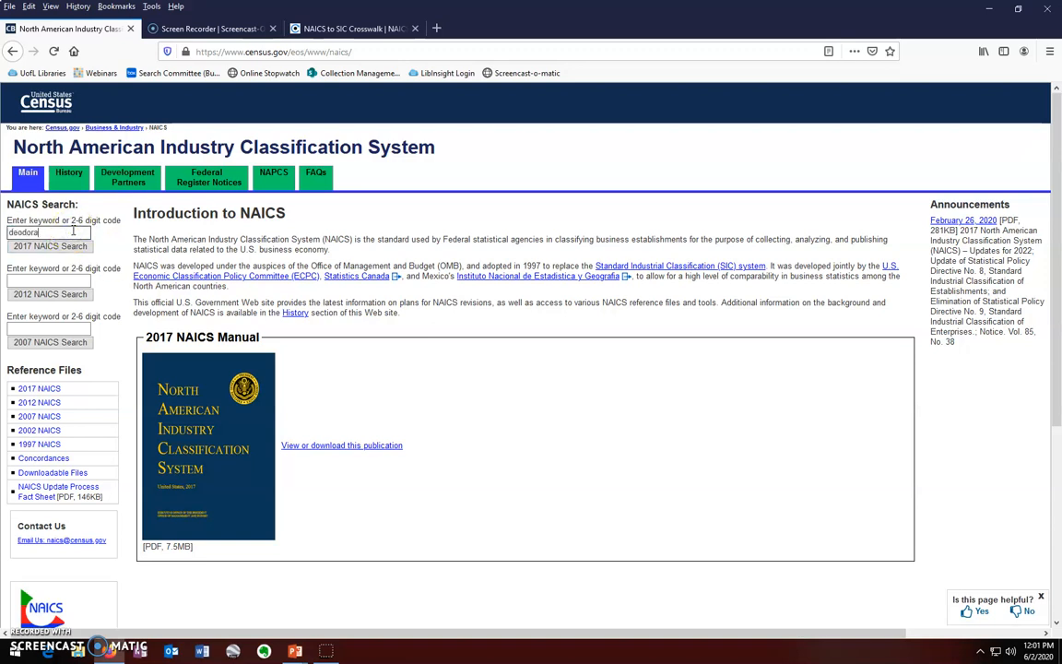
{"action": "left_click", "coordinate": [50, 247]}
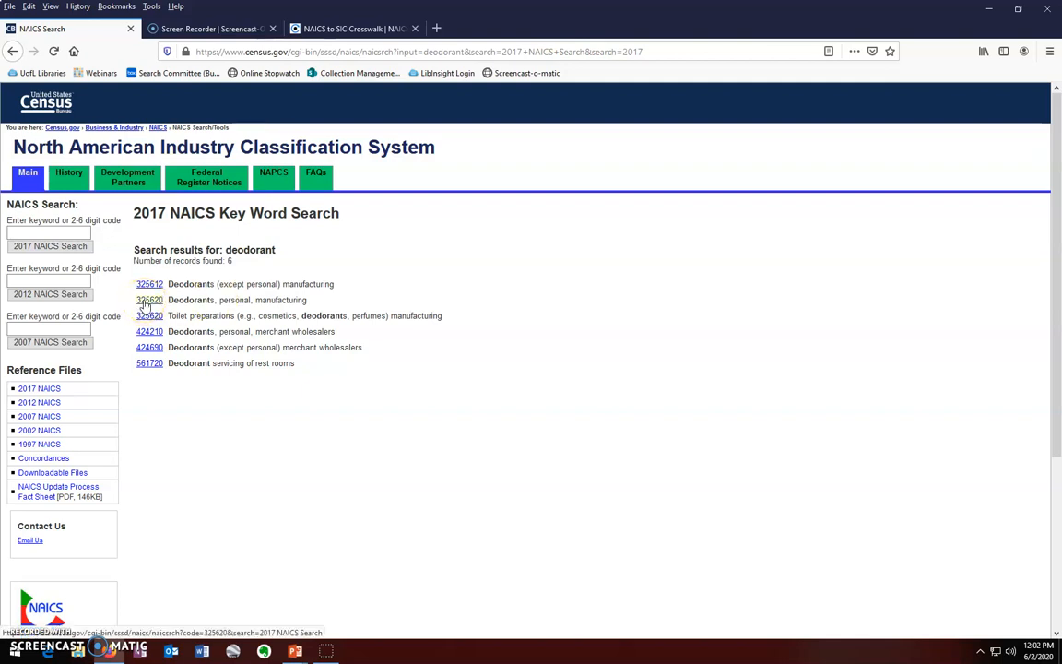
View the 325620 Toilet Preparation Manufacturing definition and locate the Deodorants, personal, manufacturing entry.
{"action": "left_click", "coordinate": [150, 299]}
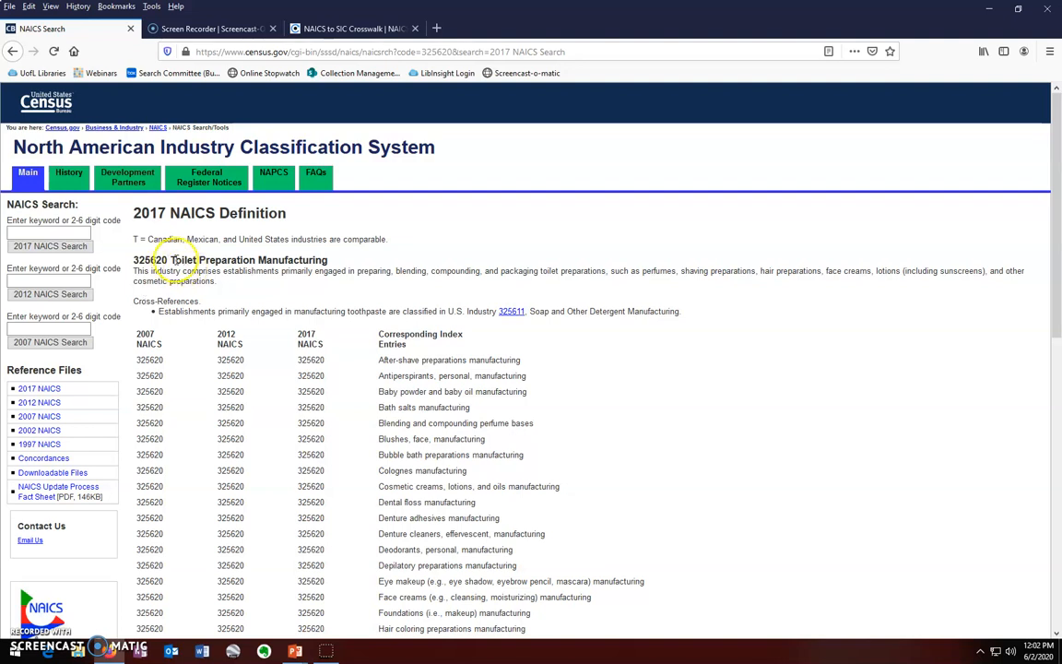
{"action": "left_click_drag", "start_coordinate": [172, 258], "coordinate": [328, 258]}
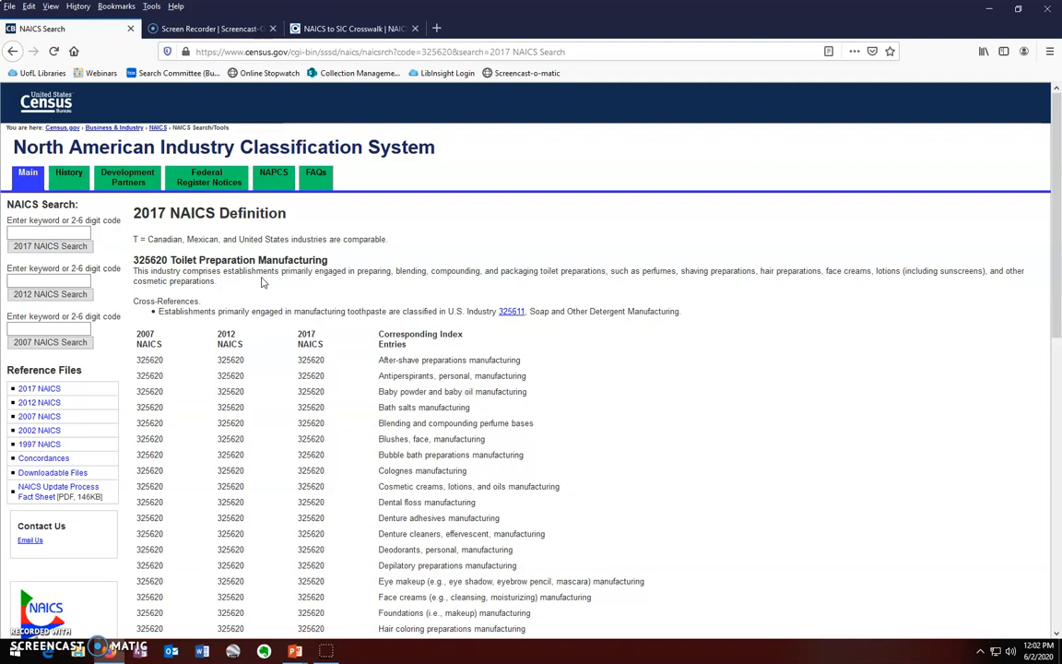
{"action": "scroll", "scroll_direction": "down", "scroll_amount": 3}
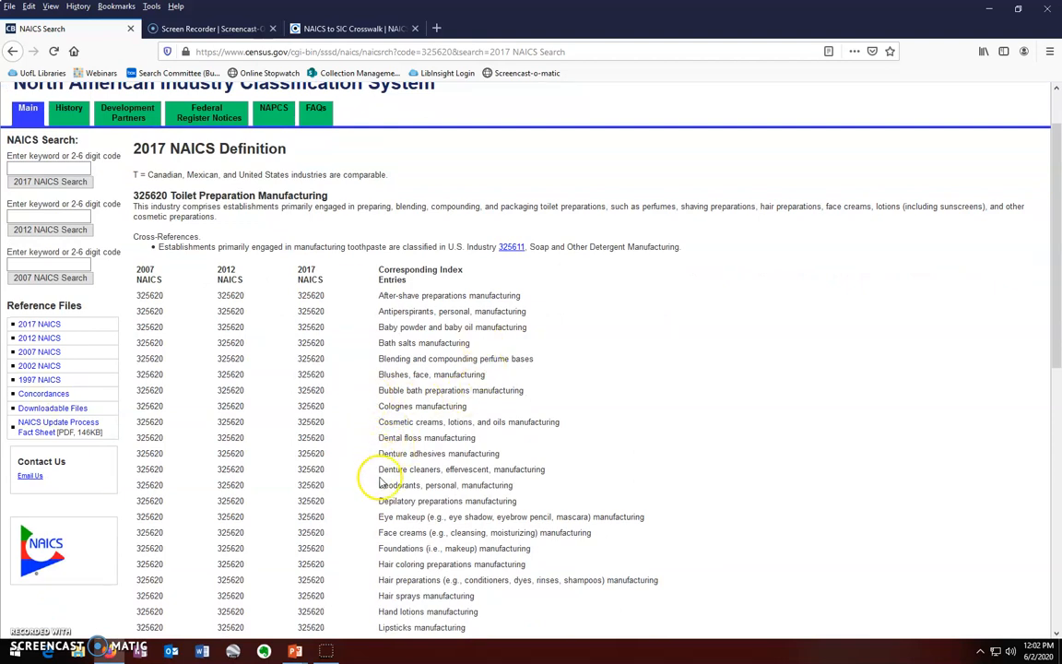
{"action": "double_click", "coordinate": [442, 485]}
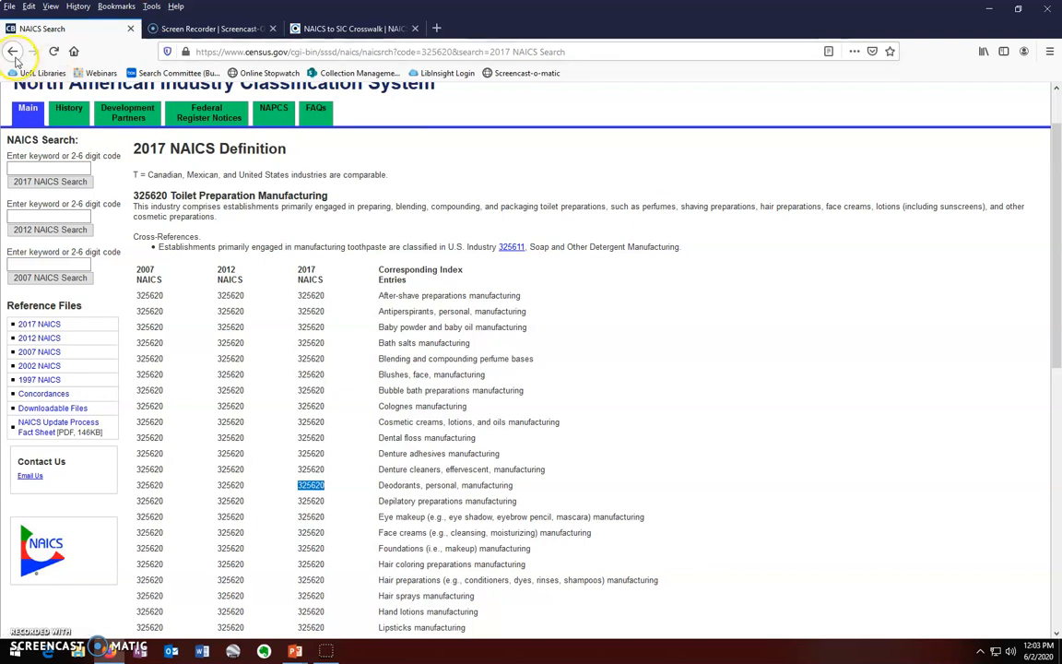
Visit the OSHA SIC System Search from the guide, then move to the NAICS to SIC Crosswalk page.
{"action": "left_click", "coordinate": [15, 52]}
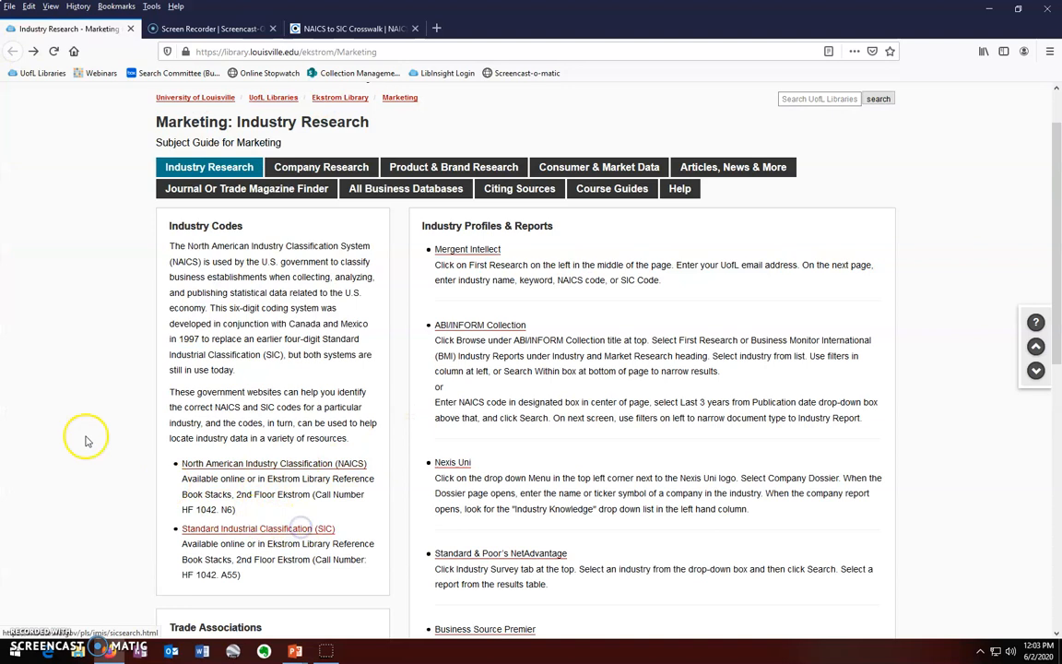
{"action": "left_click", "coordinate": [258, 528]}
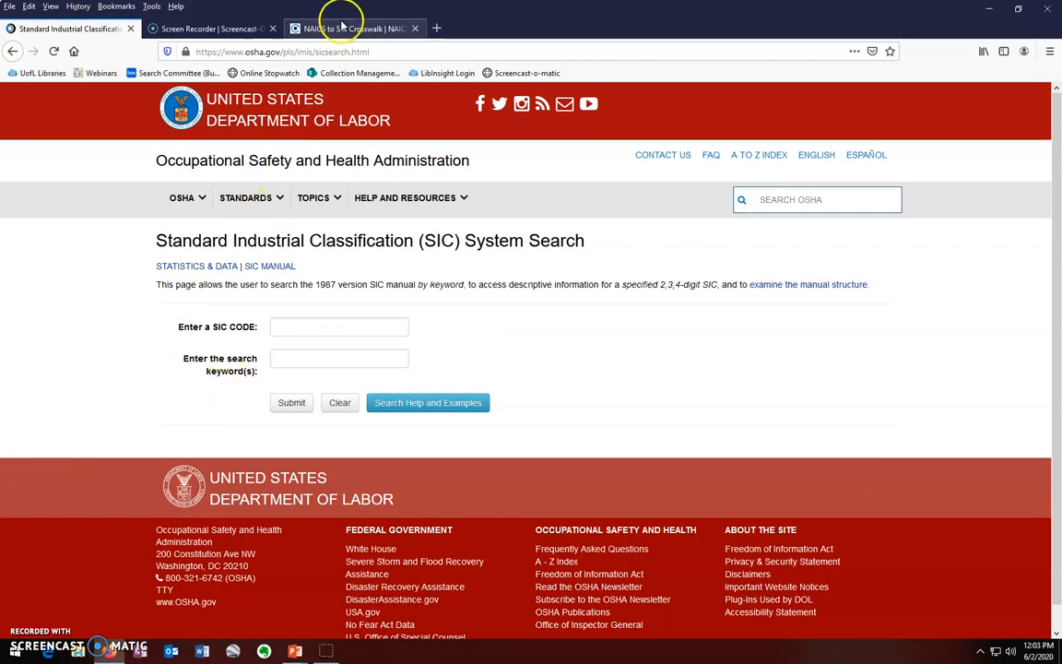
{"action": "left_click", "coordinate": [354, 30]}
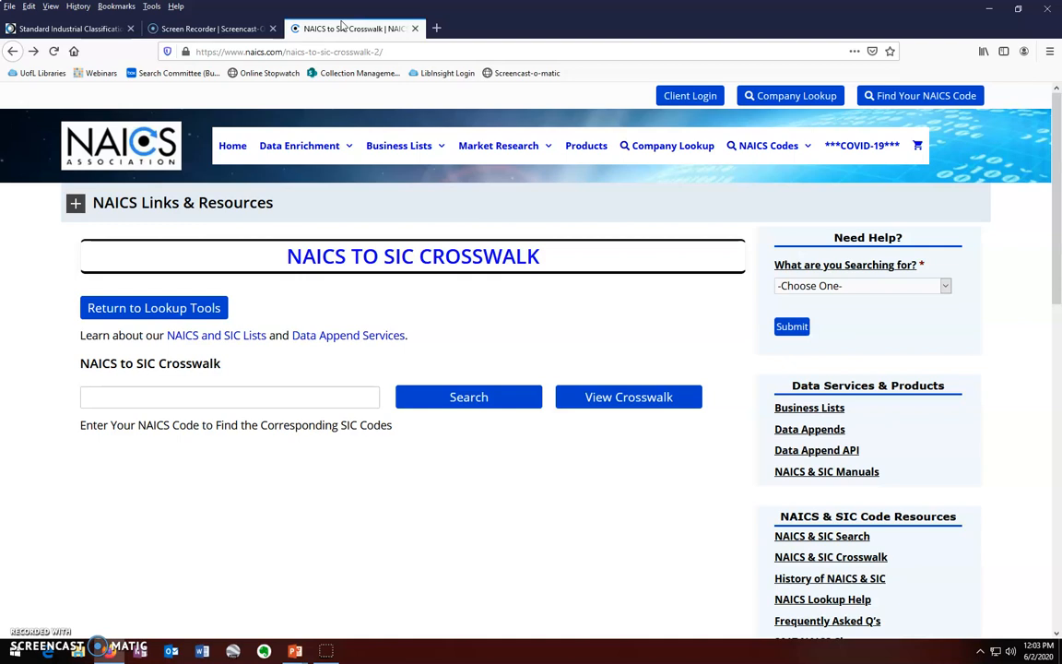
Search the NAICS to SIC Crosswalk for 325620, returning SIC 2844 Toilet Preparations.
{"action": "left_click", "coordinate": [229, 396]}
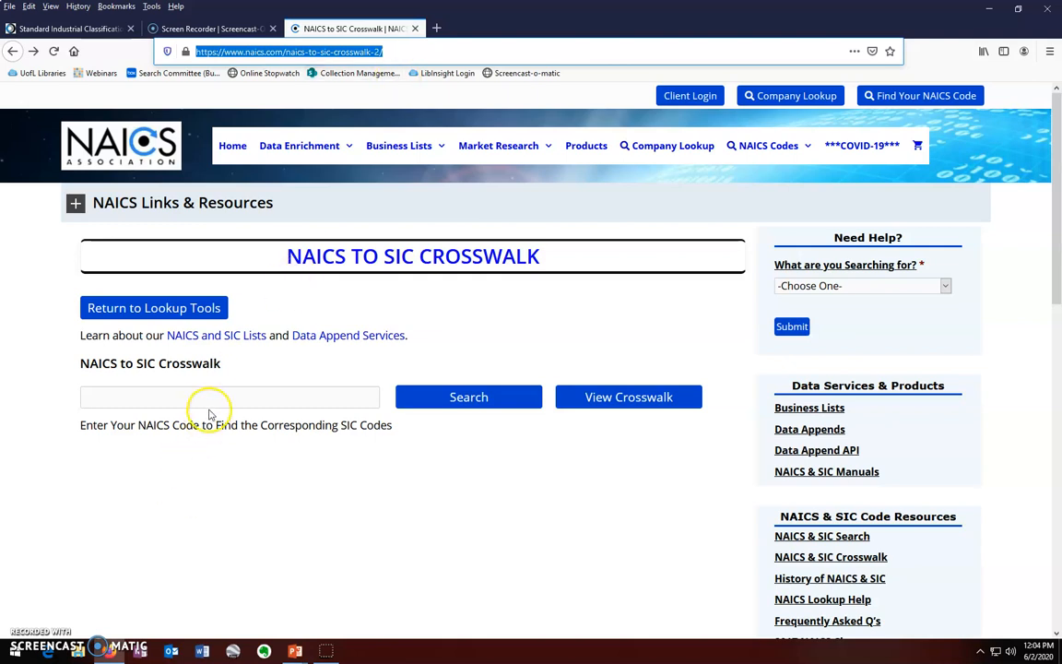
{"action": "type", "text": "325620"}
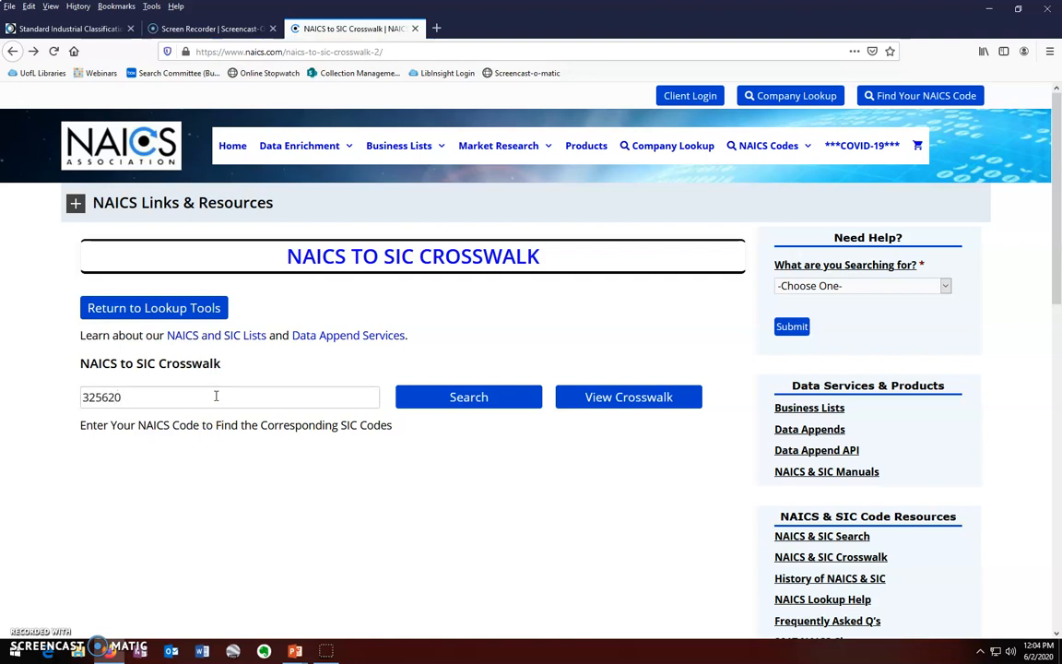
{"action": "left_click", "coordinate": [468, 396]}
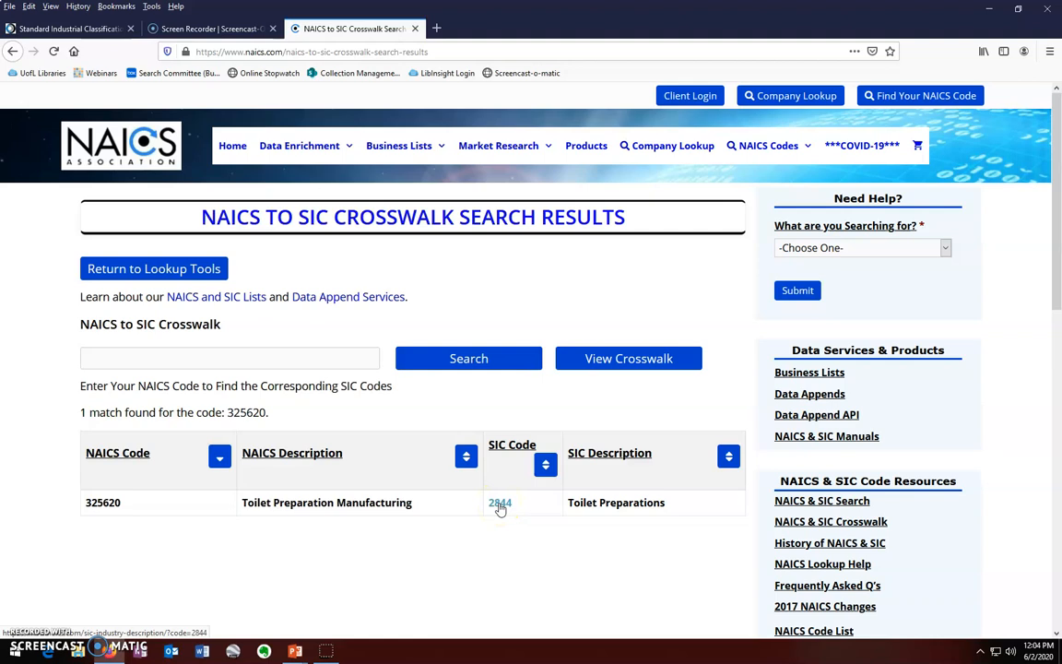
Review the SIC 2844 description, highlighting 'Deodorants, personal', then return to the Marketing research guide.
{"action": "left_click", "coordinate": [500, 501]}
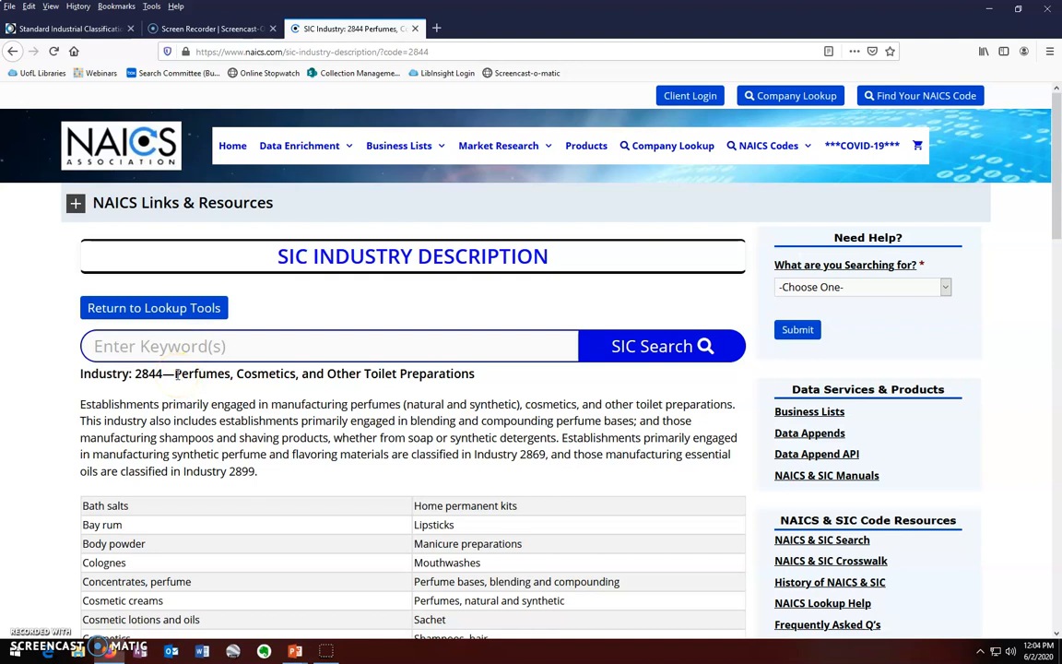
{"action": "left_click_drag", "start_coordinate": [175, 372], "coordinate": [476, 372]}
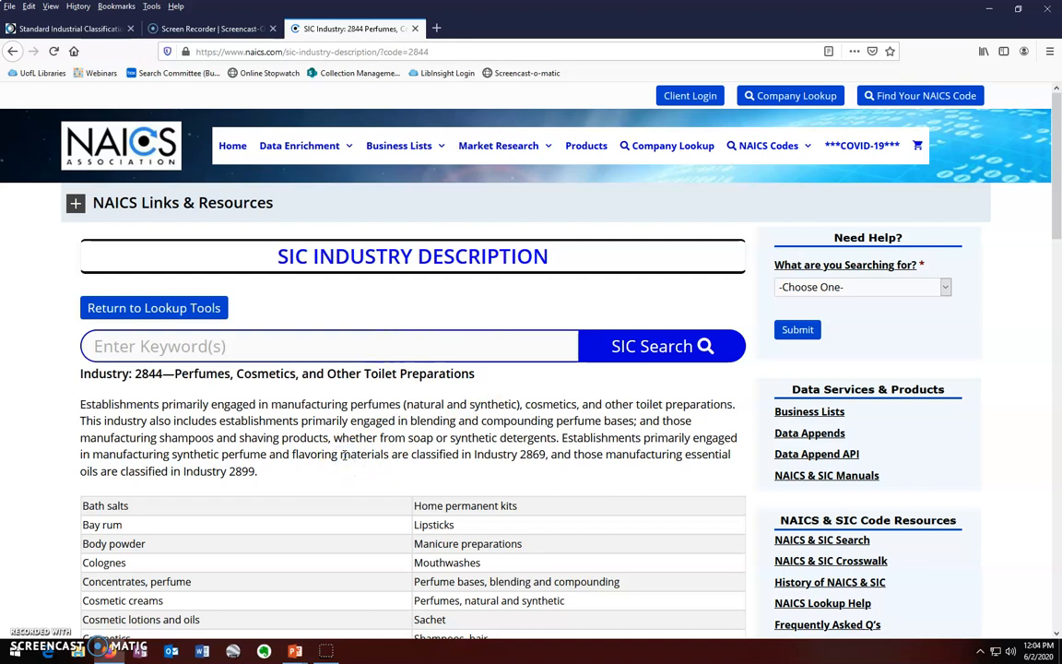
{"action": "scroll", "scroll_direction": "down", "scroll_amount": 3}
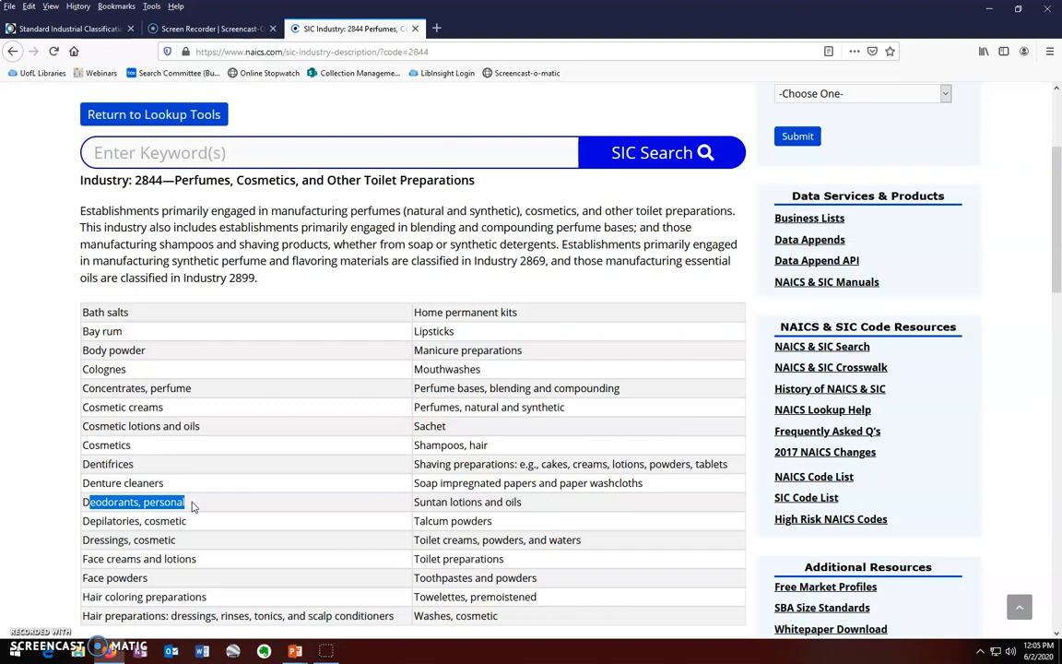
{"action": "left_click", "coordinate": [70, 29]}
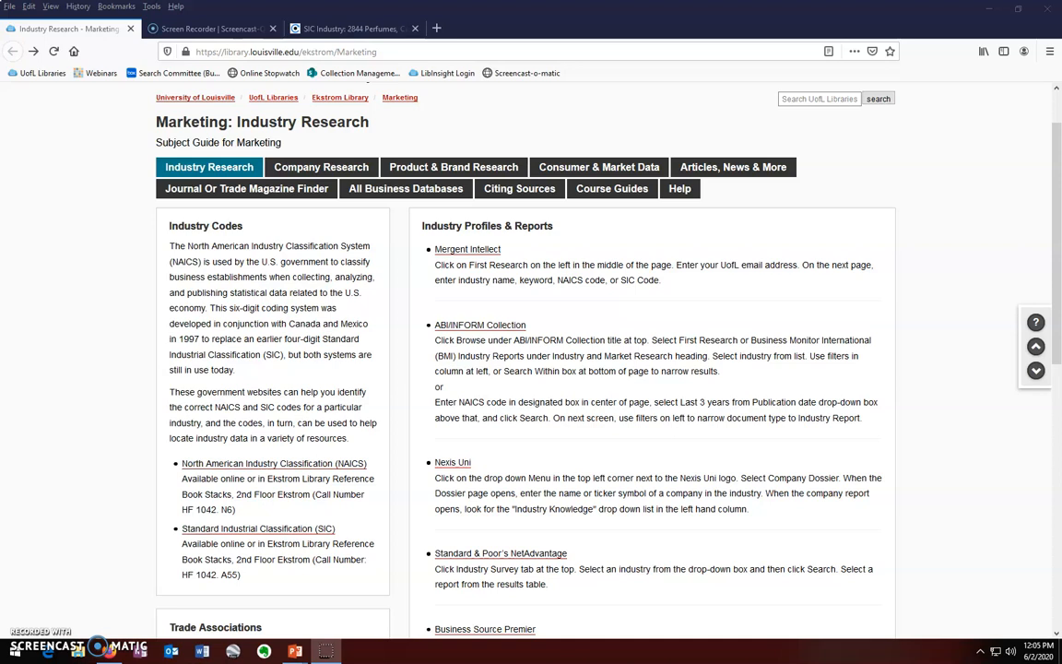
{"action": "mouse_move", "coordinate": [1020, 280]}
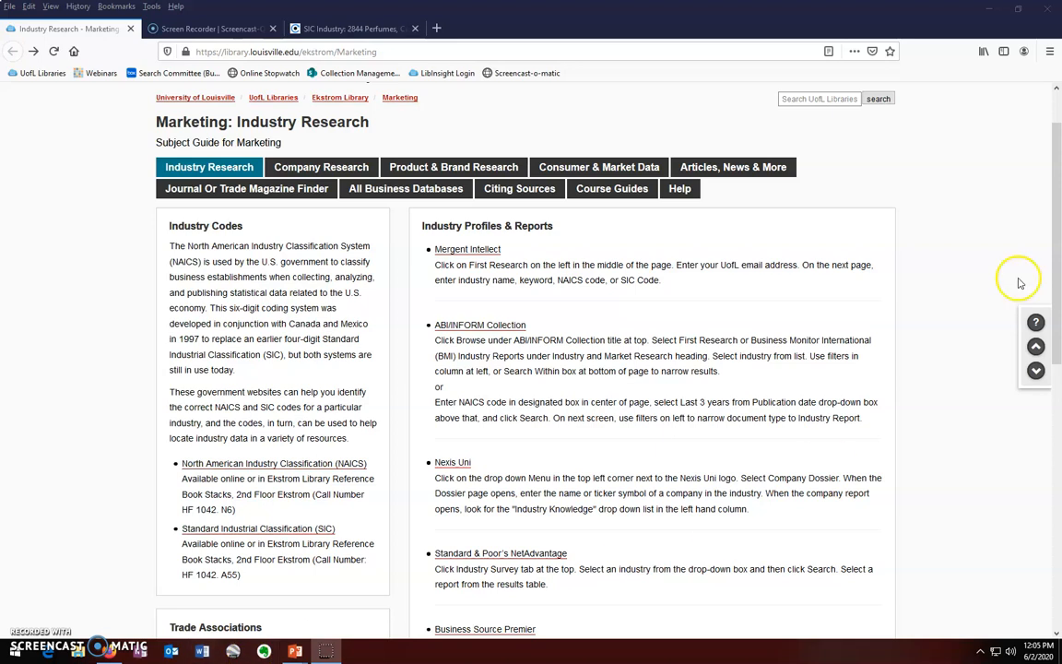
Launch Business Source Premier from the Industry Profiles & Reports list.
{"action": "scroll", "scroll_direction": "down", "scroll_amount": 3}
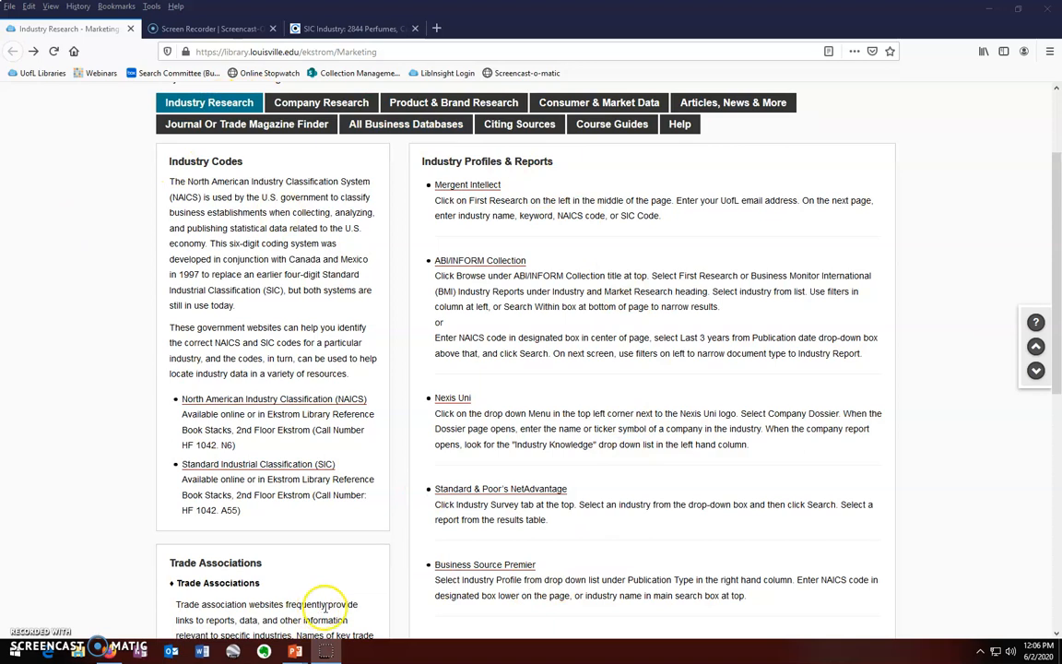
{"action": "left_click", "coordinate": [483, 564]}
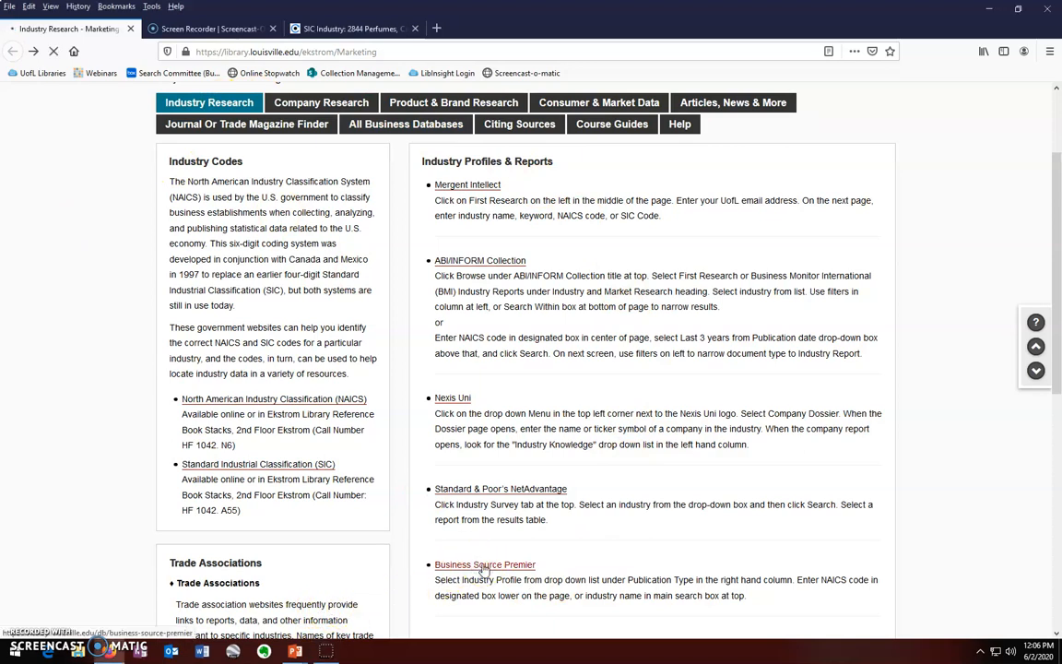
{"action": "left_click", "coordinate": [483, 564]}
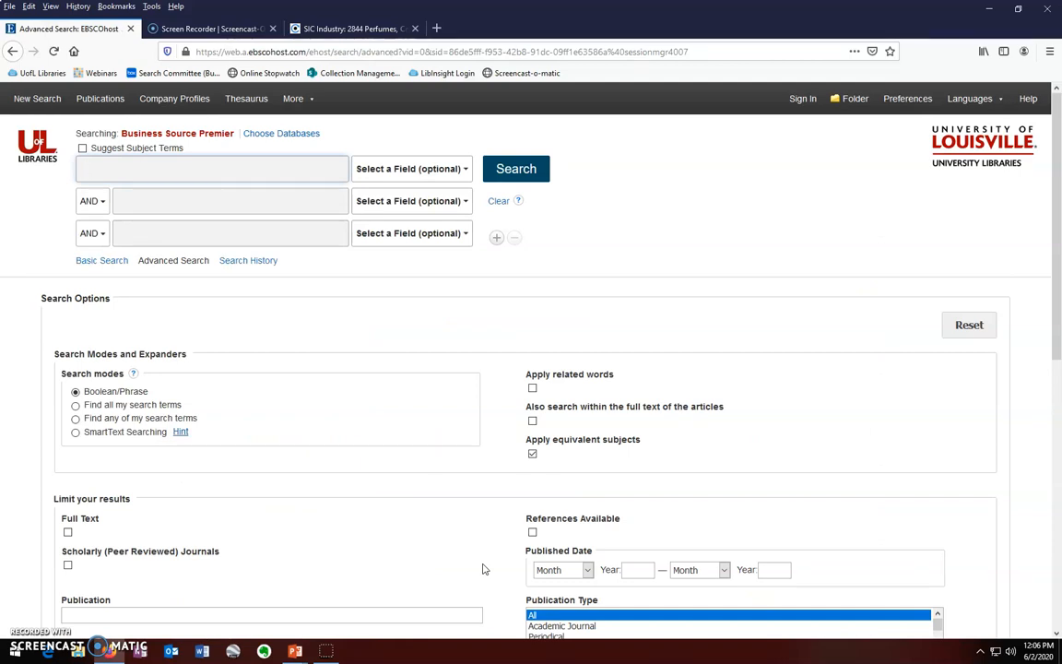
Set NAICS code 325620 as the industry limit and enter deodorant as the search keyword.
{"action": "left_click", "coordinate": [212, 168]}
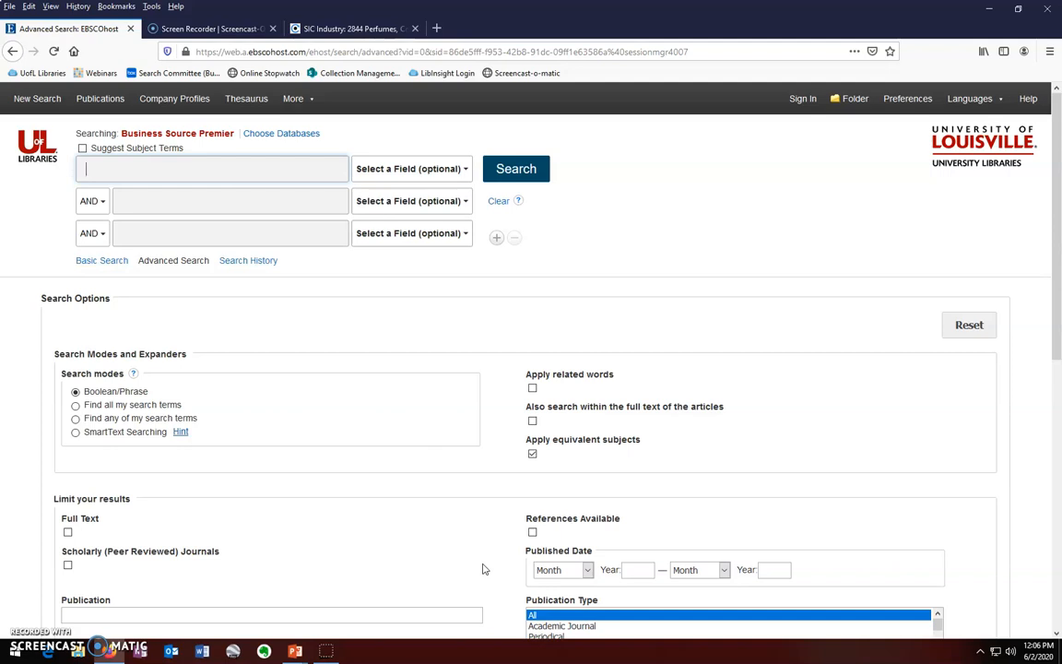
{"action": "scroll", "scroll_direction": "down", "scroll_amount": 3}
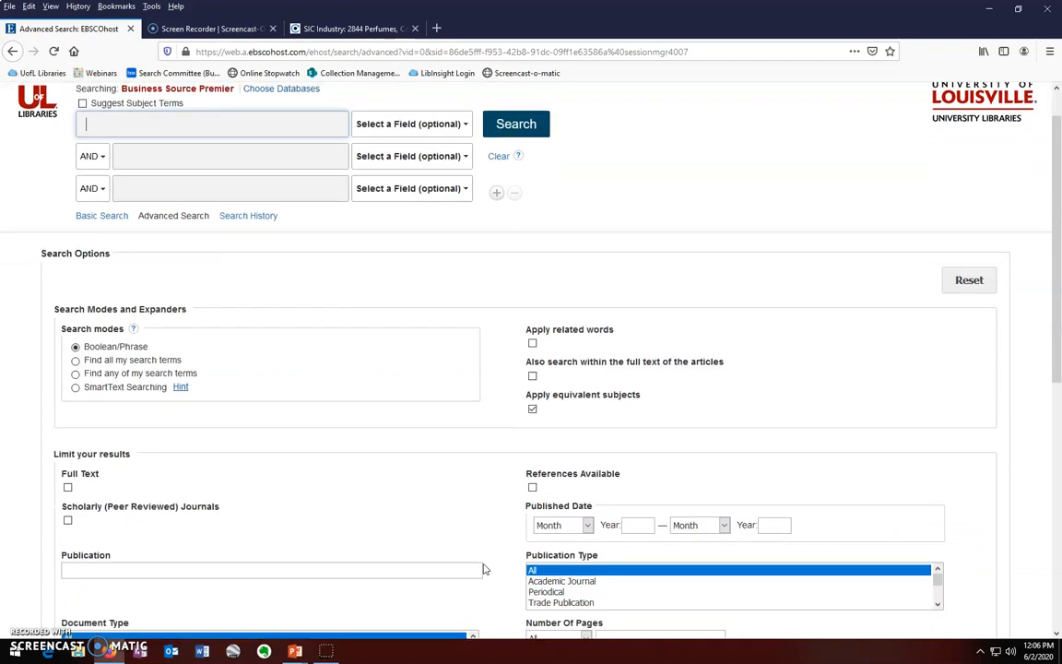
{"action": "scroll", "scroll_direction": "down", "scroll_amount": 3}
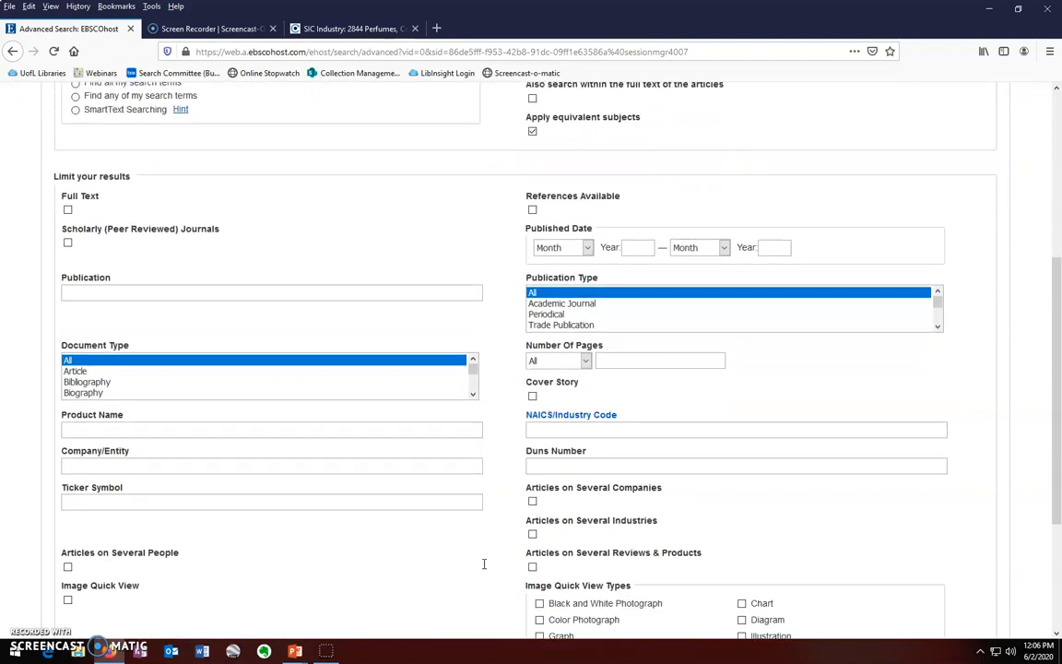
{"action": "left_click", "coordinate": [734, 430]}
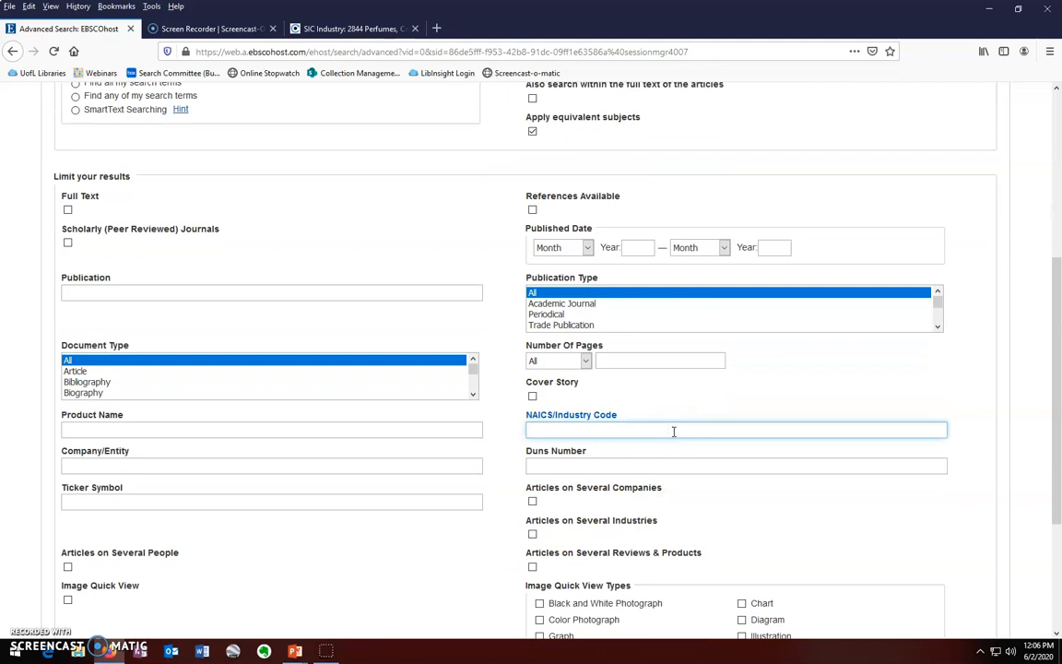
{"action": "type", "text": "325620"}
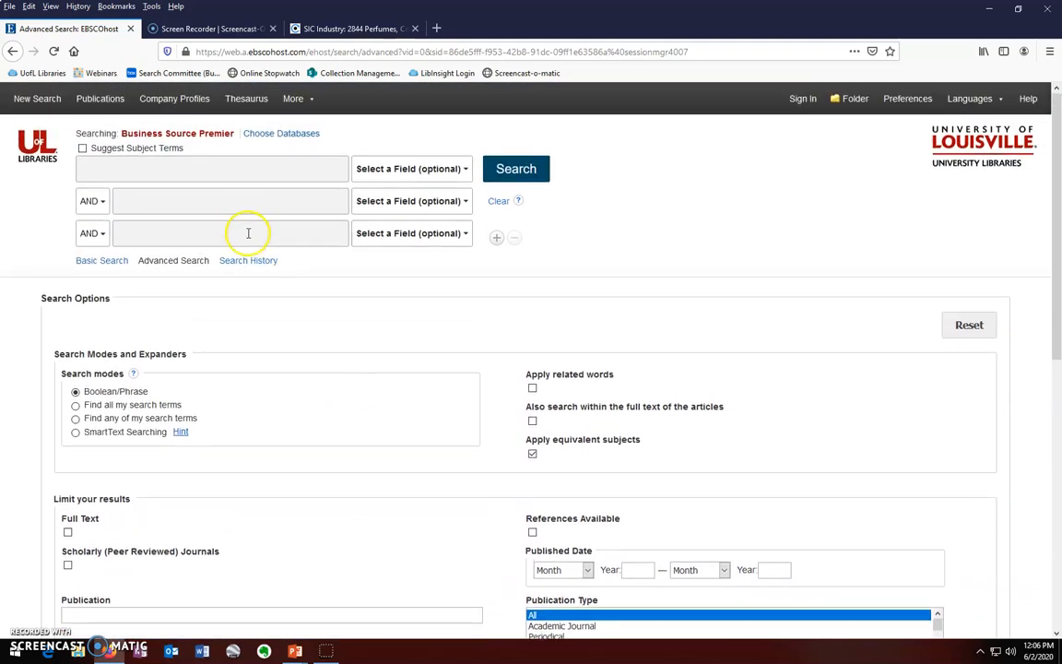
{"action": "left_click", "coordinate": [212, 170]}
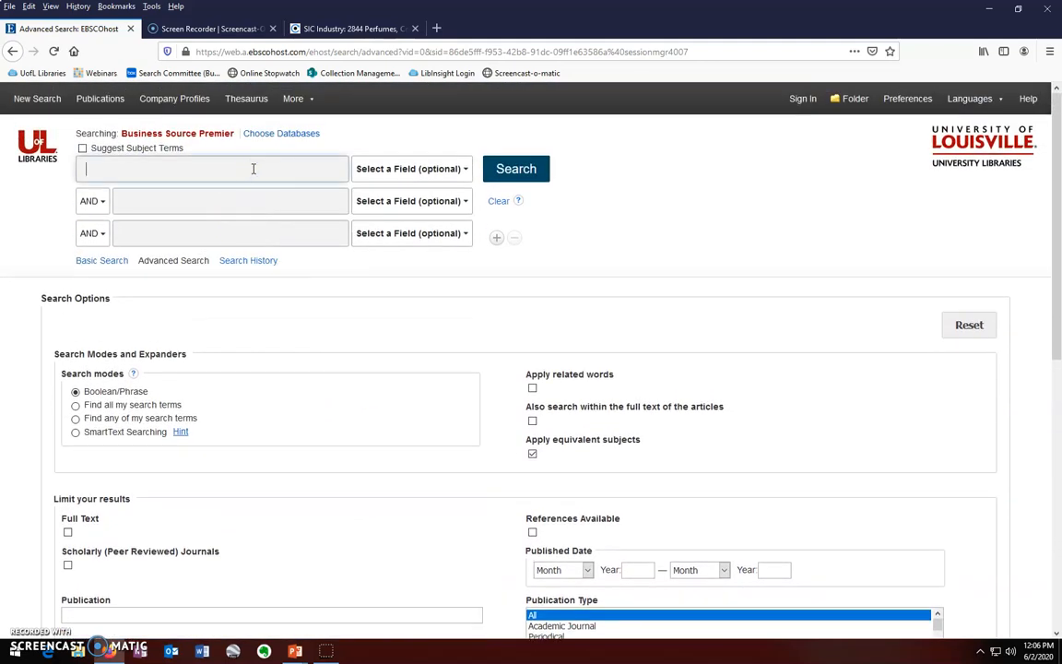
{"action": "type", "text": "deodorant"}
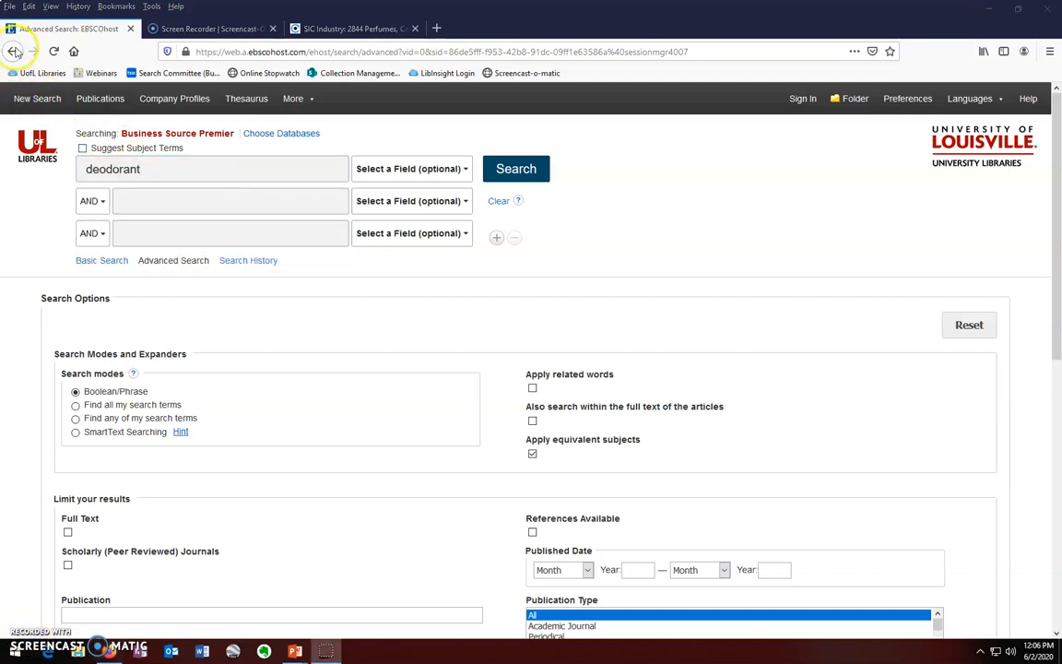
Return to the library guide and launch the ABI/INFORM Collection database.
{"action": "left_click", "coordinate": [15, 52]}
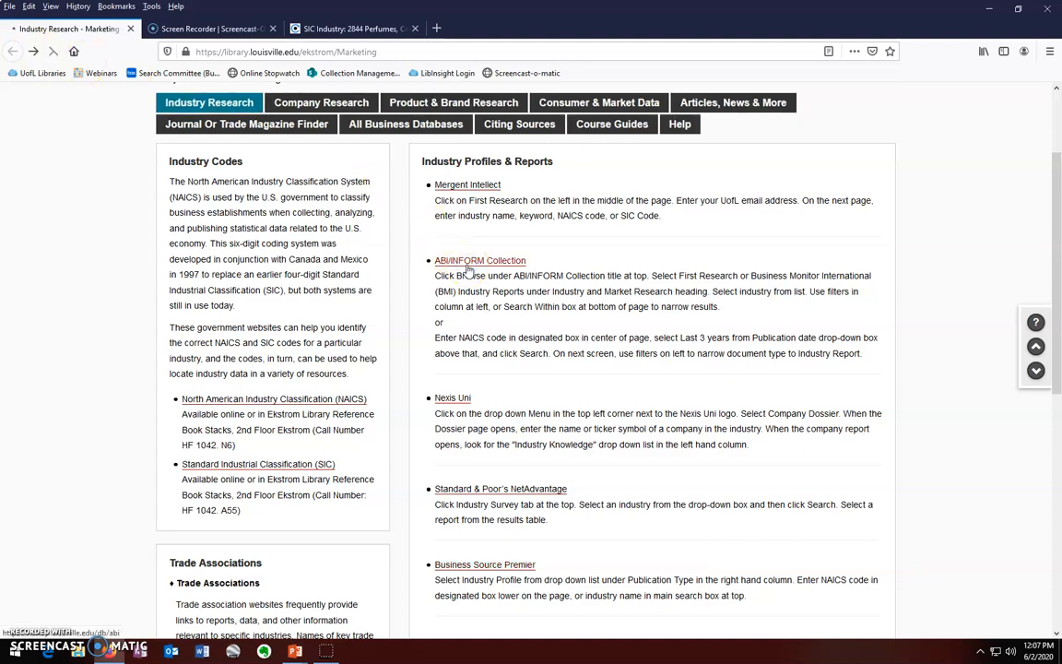
{"action": "left_click", "coordinate": [479, 260]}
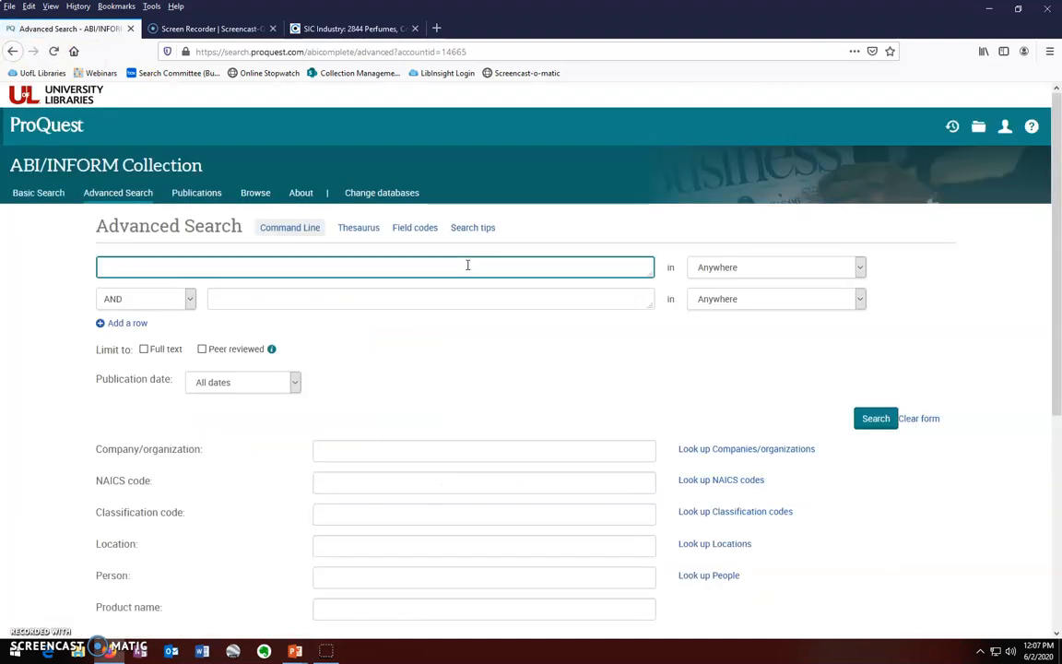
Enter NAICS code 325620 and the keyword deodorant in ABI/INFORM's advanced search.
{"action": "left_click", "coordinate": [483, 354]}
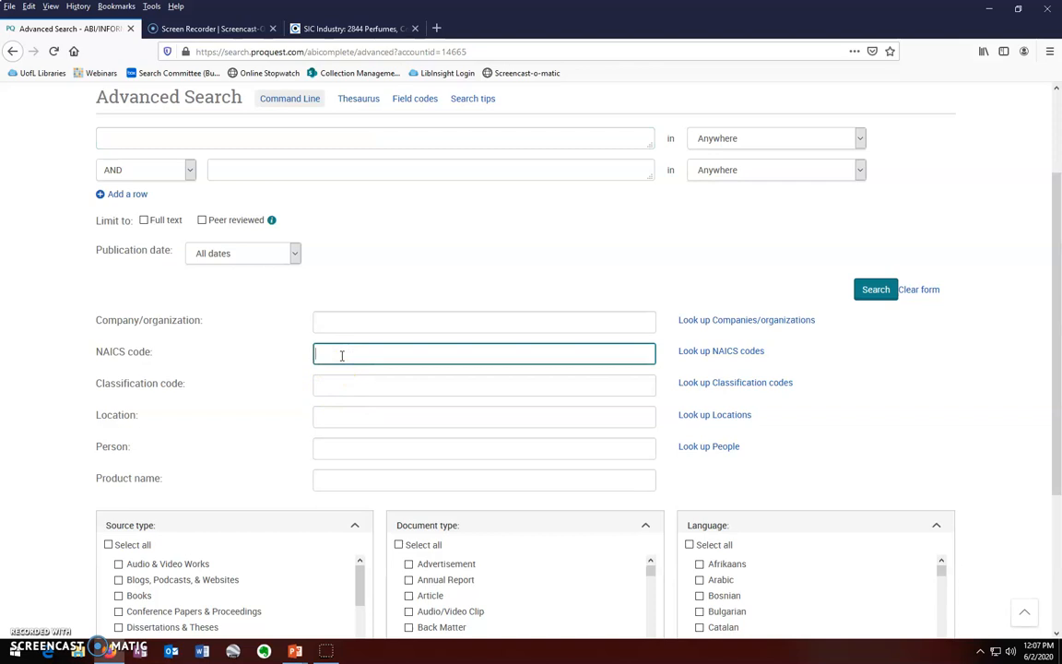
{"action": "type", "text": "325620"}
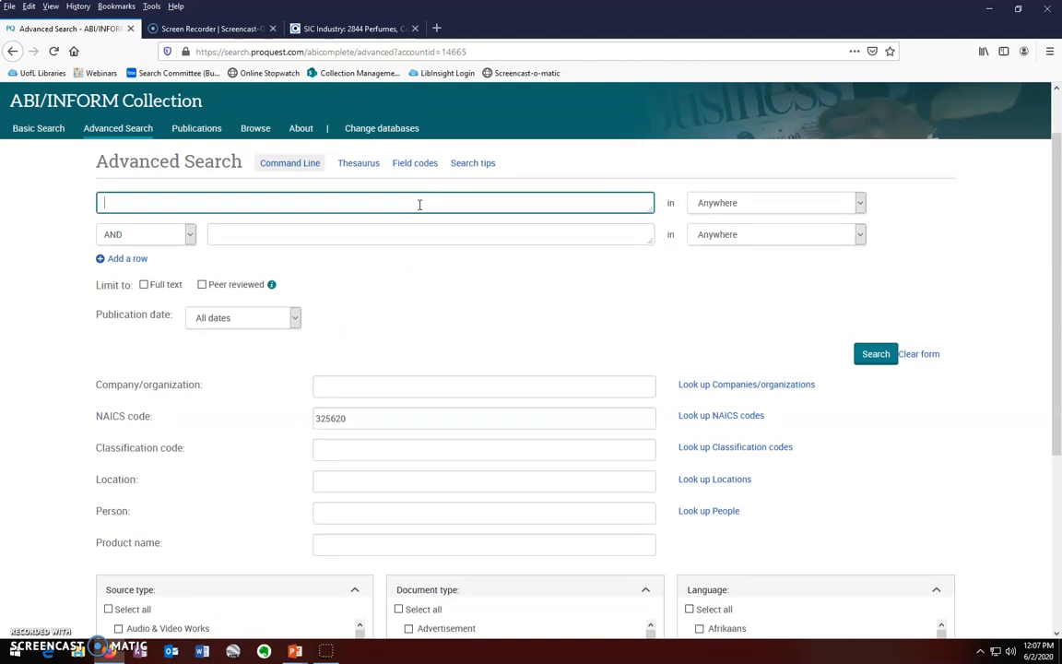
{"action": "type", "text": "deodorant"}
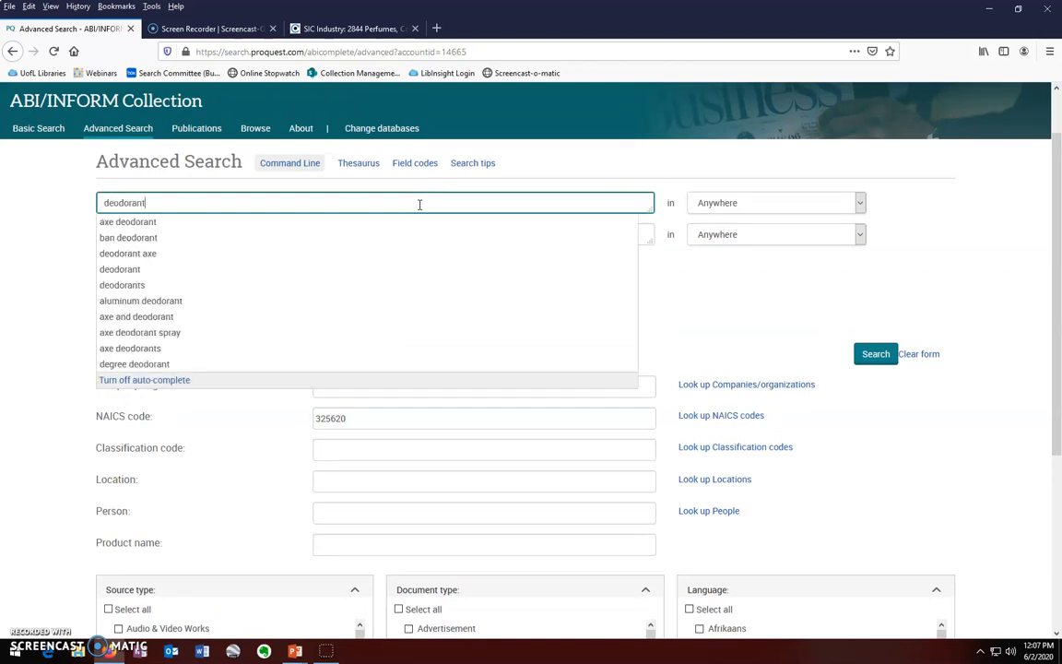